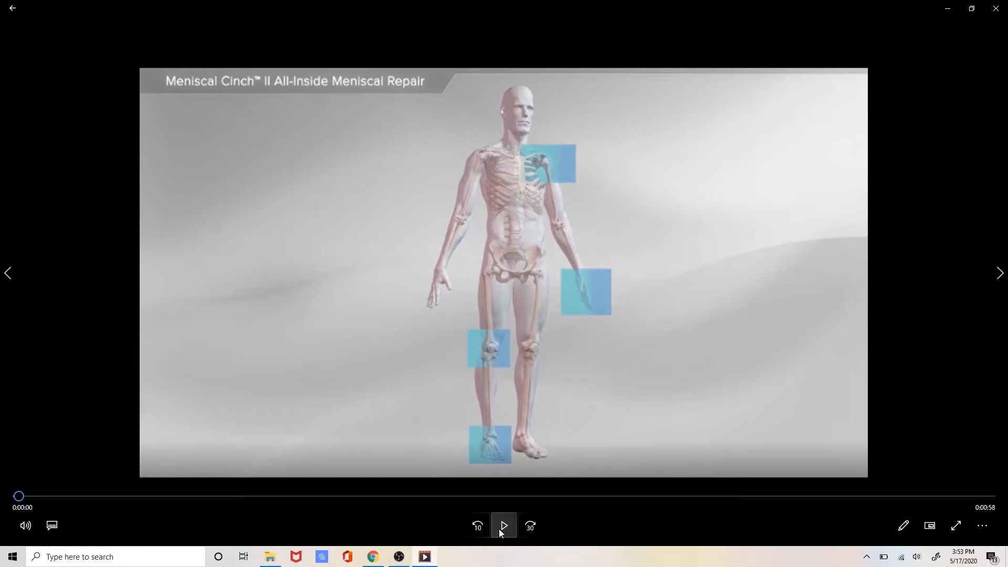
Step: Play the Meniscal Cinch II animation from the start through the knee stability scene
{"action": "left_click", "coordinate": [503, 525]}
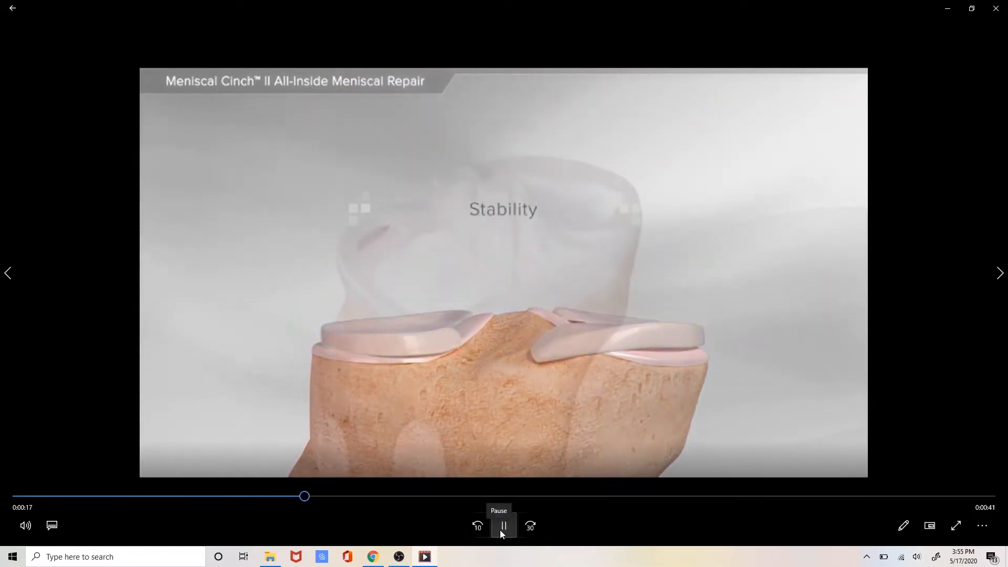
Step: Hold the video at 0:18 on the red-outlined meniscal tear, then resume playback
{"action": "left_click", "coordinate": [504, 525]}
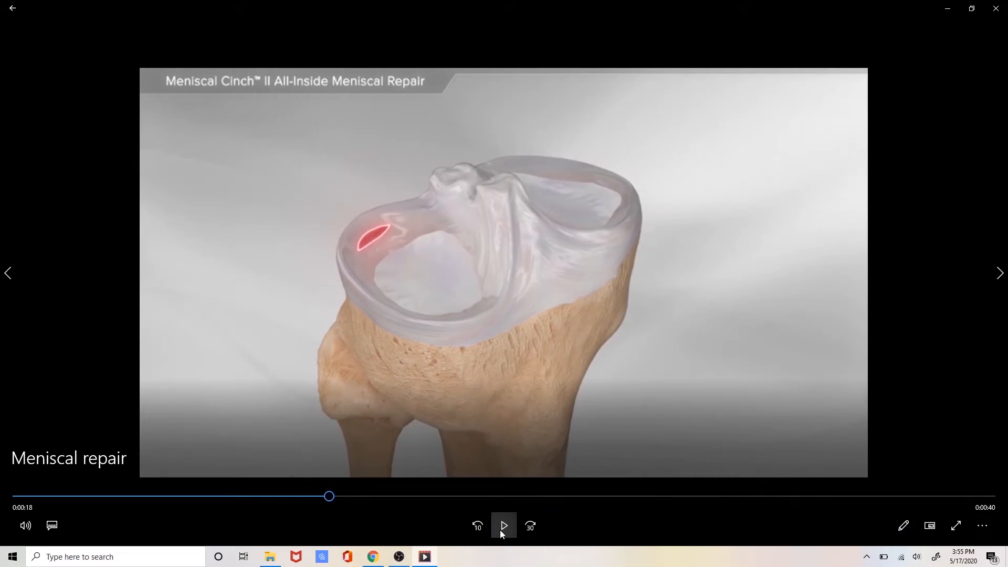
{"action": "left_click", "coordinate": [504, 525]}
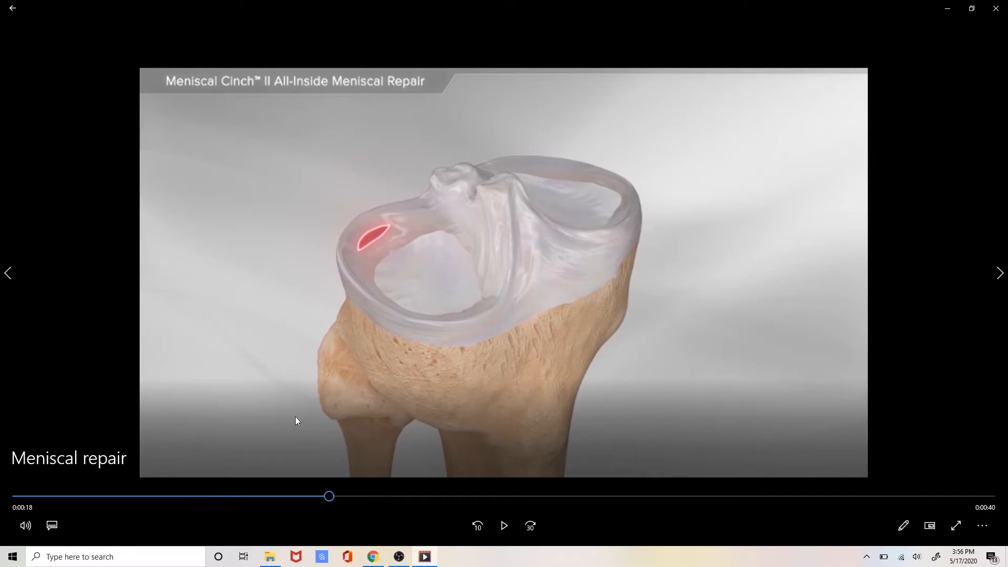
{"action": "mouse_move", "coordinate": [680, 197]}
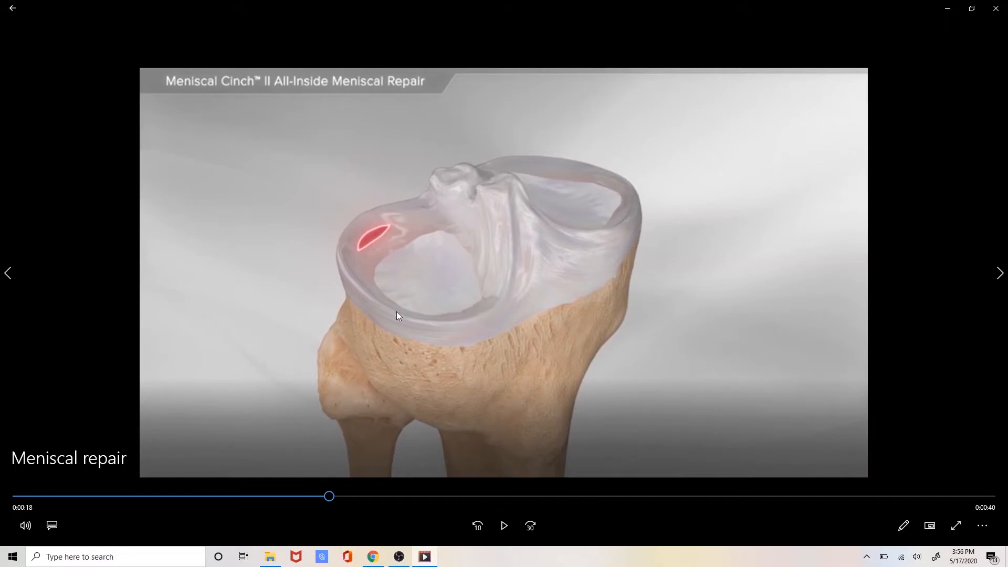
{"action": "mouse_move", "coordinate": [418, 218]}
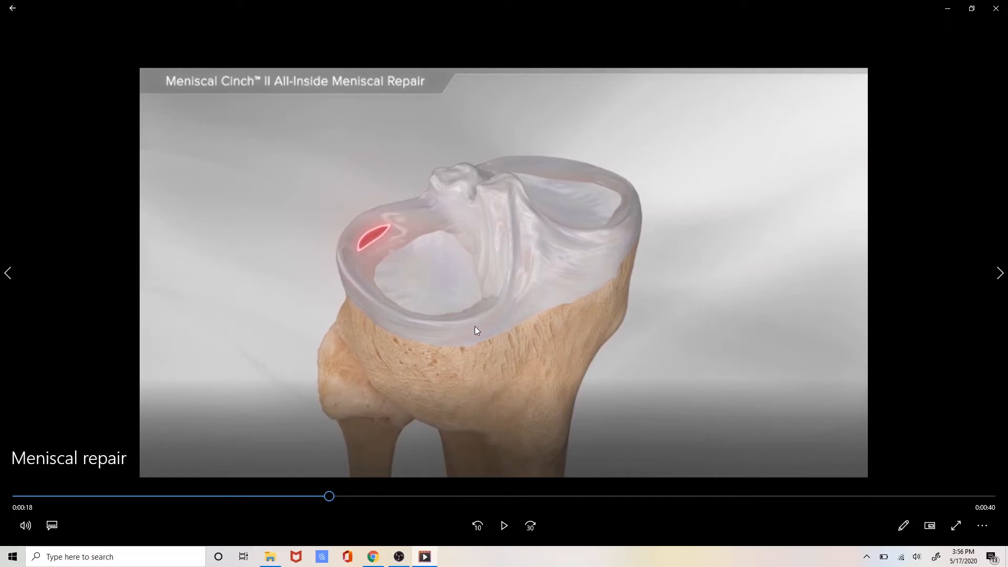
{"action": "mouse_move", "coordinate": [584, 306]}
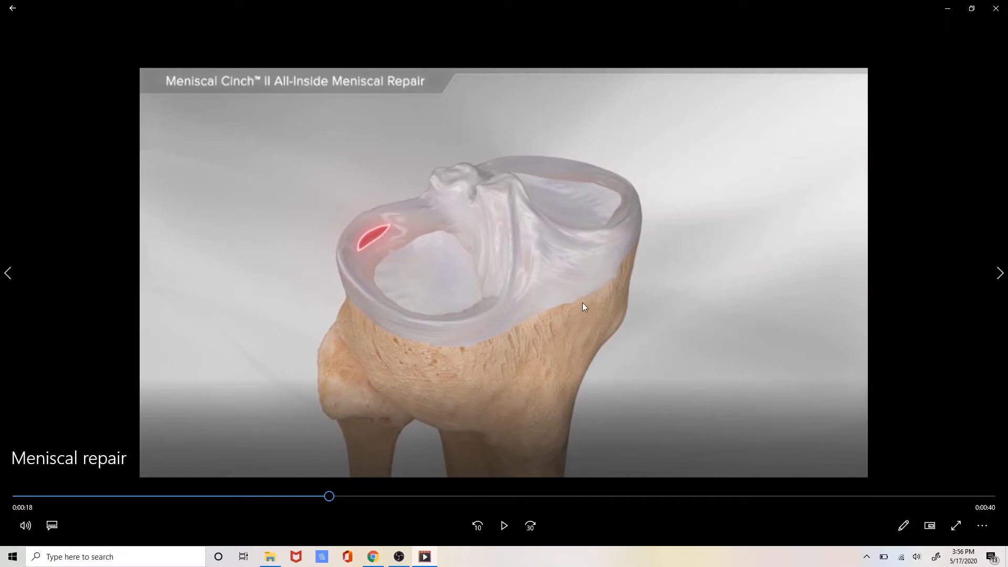
{"action": "mouse_move", "coordinate": [604, 249]}
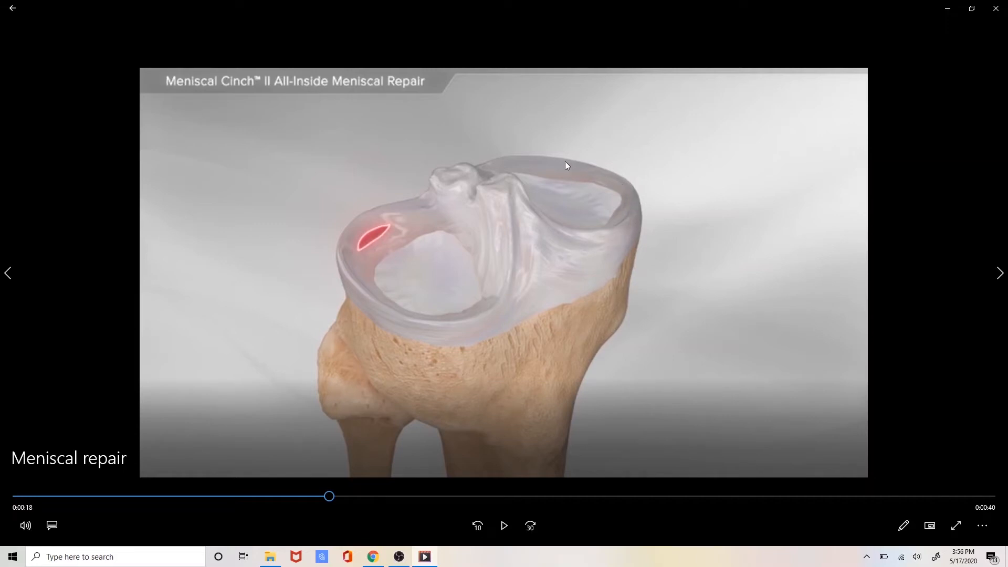
{"action": "mouse_move", "coordinate": [685, 186]}
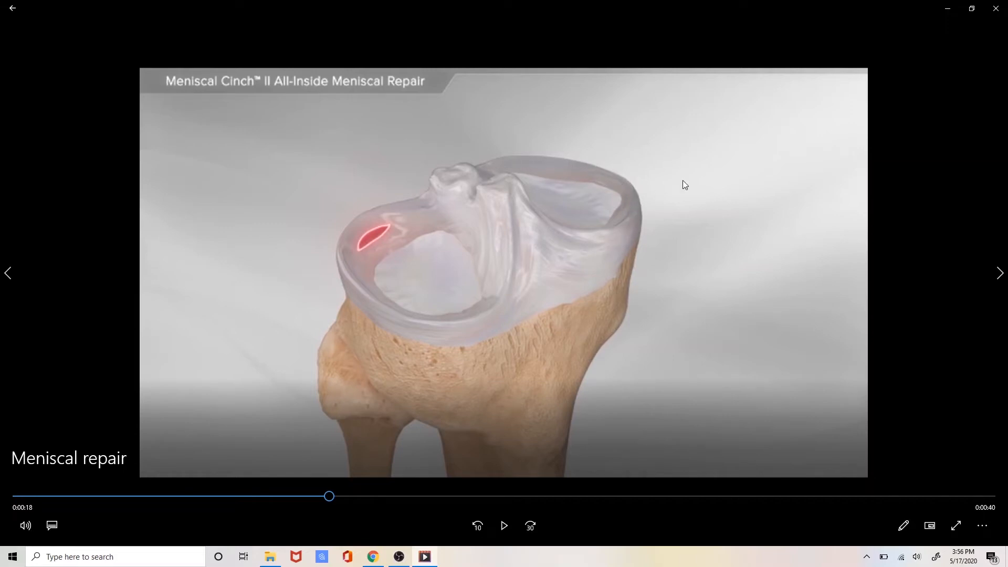
{"action": "mouse_move", "coordinate": [689, 230]}
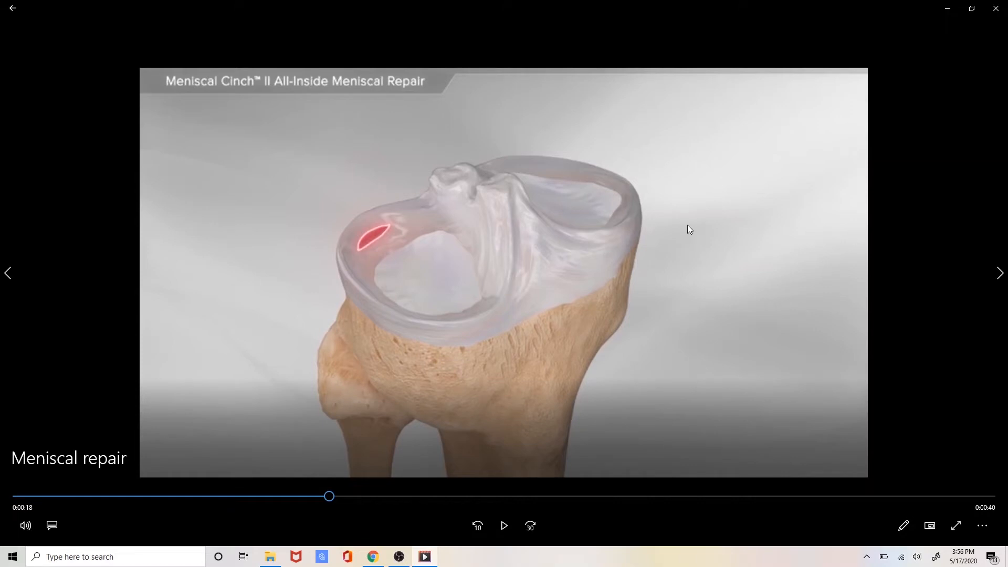
{"action": "mouse_move", "coordinate": [360, 251]}
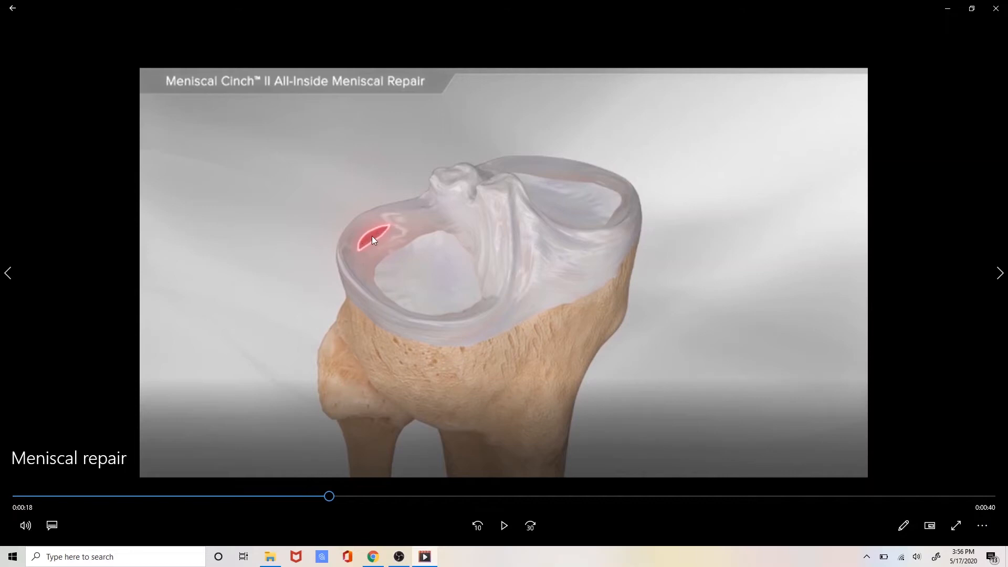
{"action": "mouse_move", "coordinate": [423, 217]}
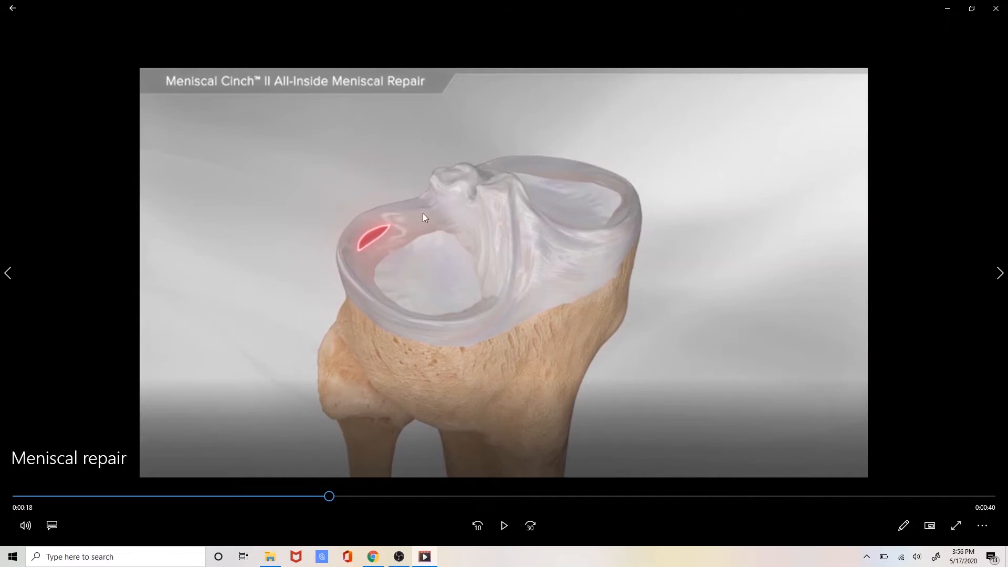
{"action": "mouse_move", "coordinate": [564, 311]}
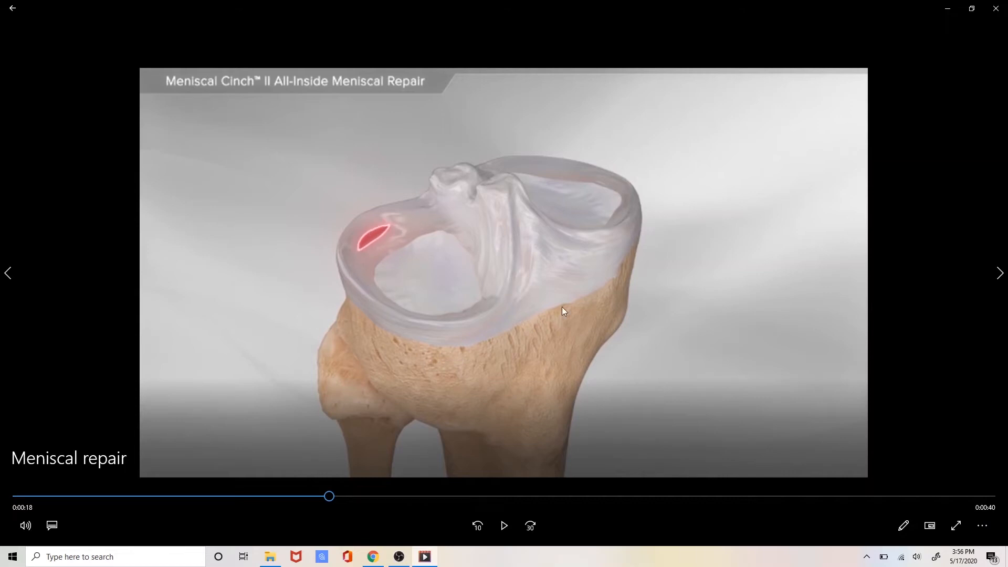
{"action": "mouse_move", "coordinate": [307, 275]}
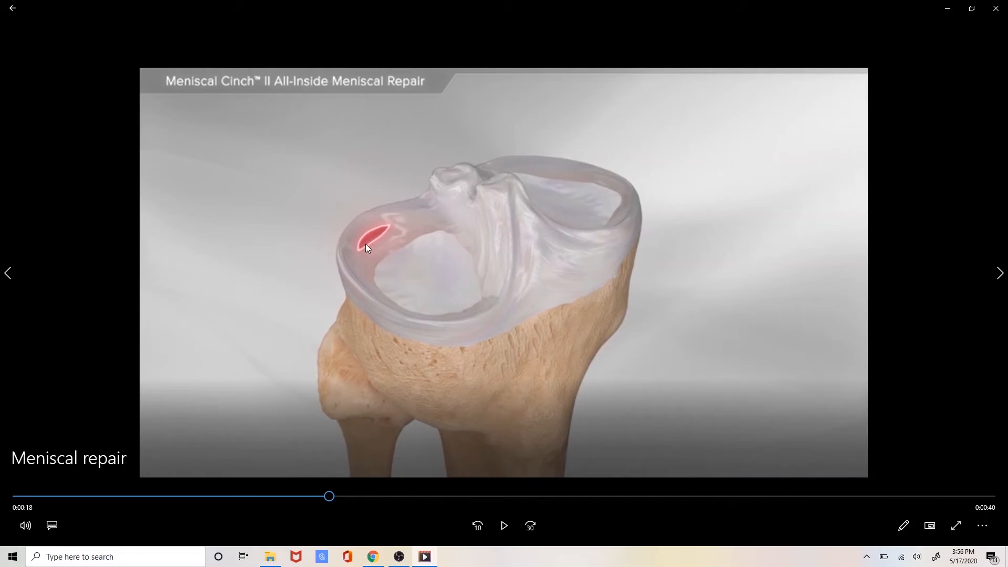
{"action": "mouse_move", "coordinate": [376, 244]}
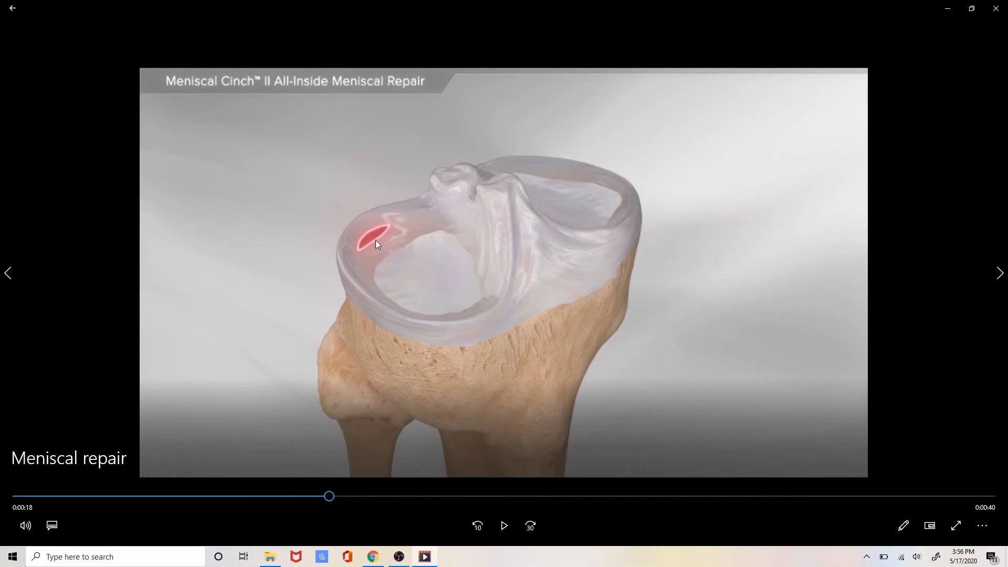
{"action": "mouse_move", "coordinate": [363, 237]}
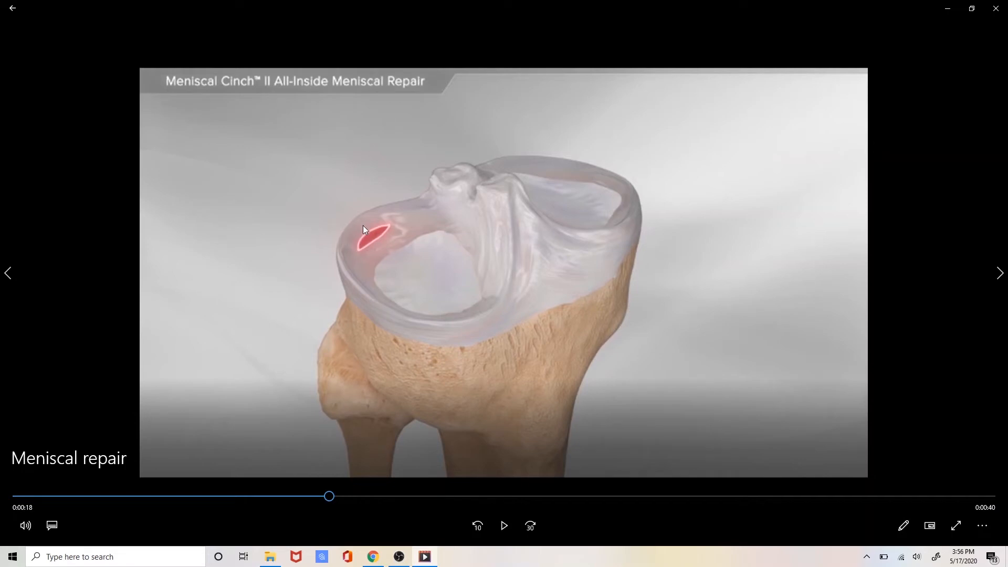
{"action": "mouse_move", "coordinate": [405, 250]}
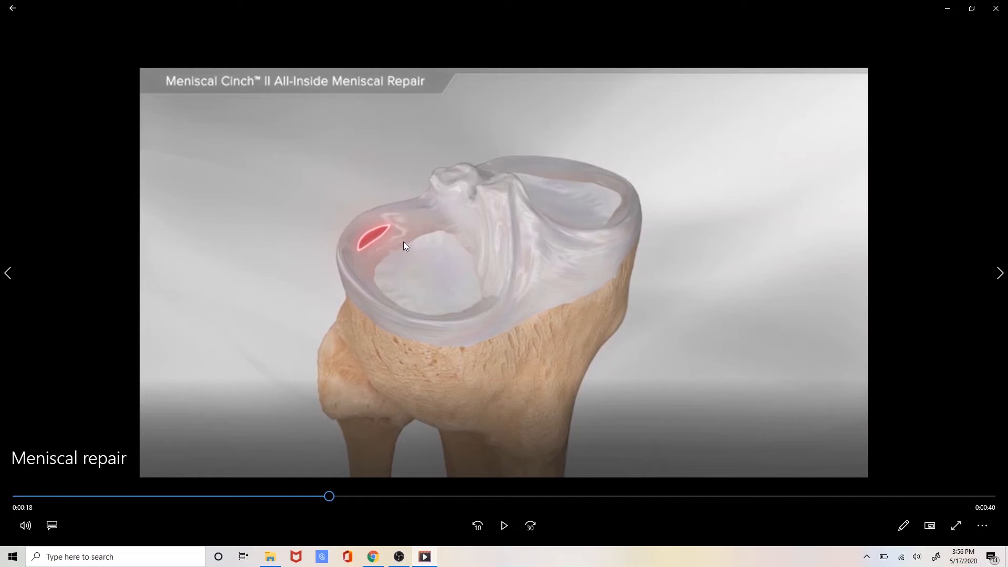
{"action": "mouse_move", "coordinate": [378, 246]}
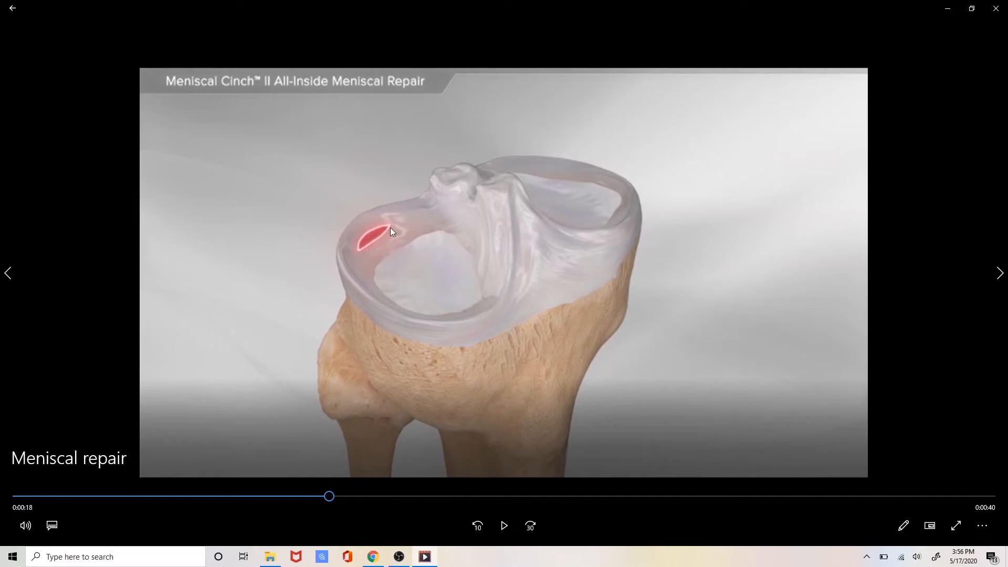
{"action": "mouse_move", "coordinate": [360, 253]}
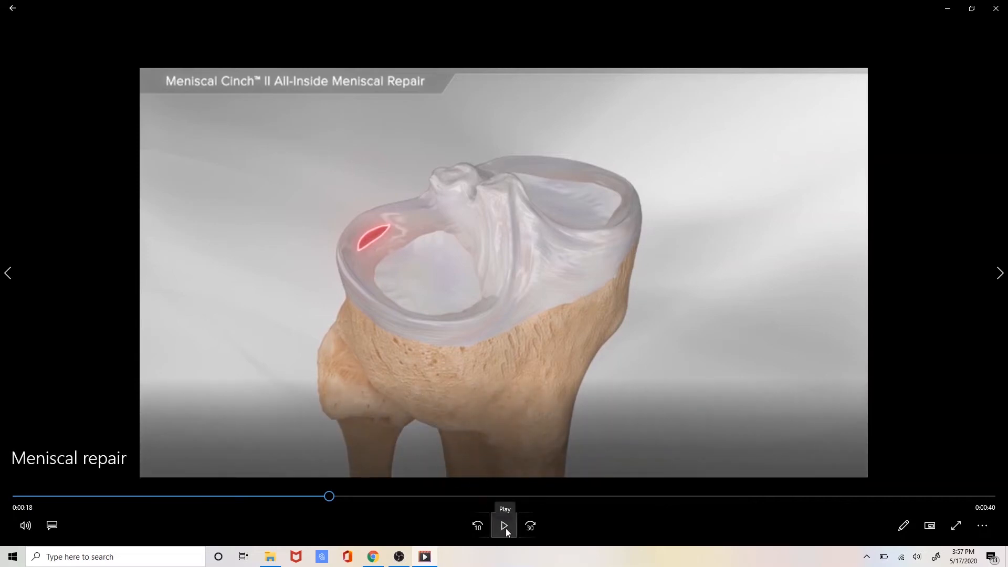
{"action": "left_click", "coordinate": [504, 526]}
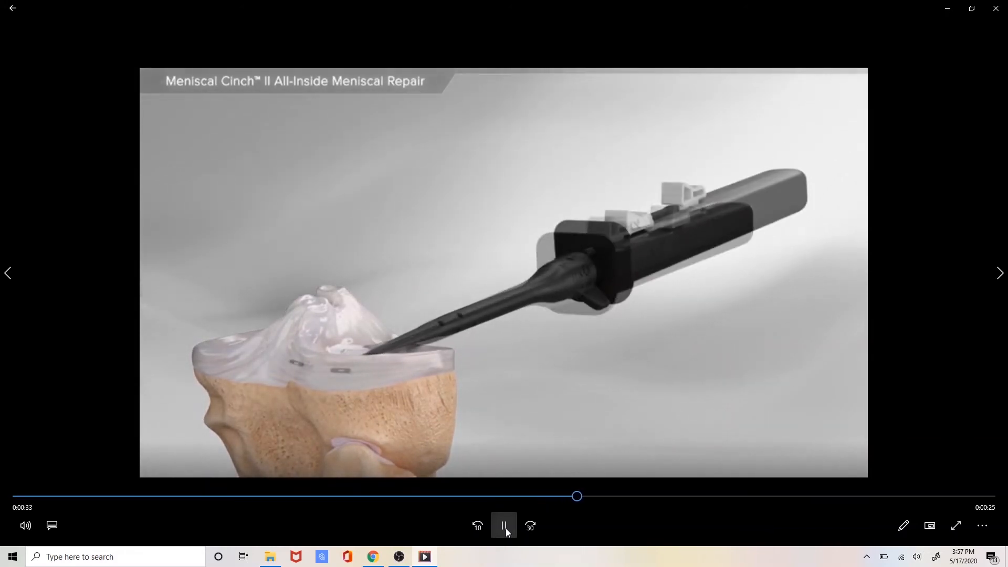
Step: Pause at 0:34 with the delivery needle in the meniscus and two implants visible
{"action": "left_click", "coordinate": [504, 525]}
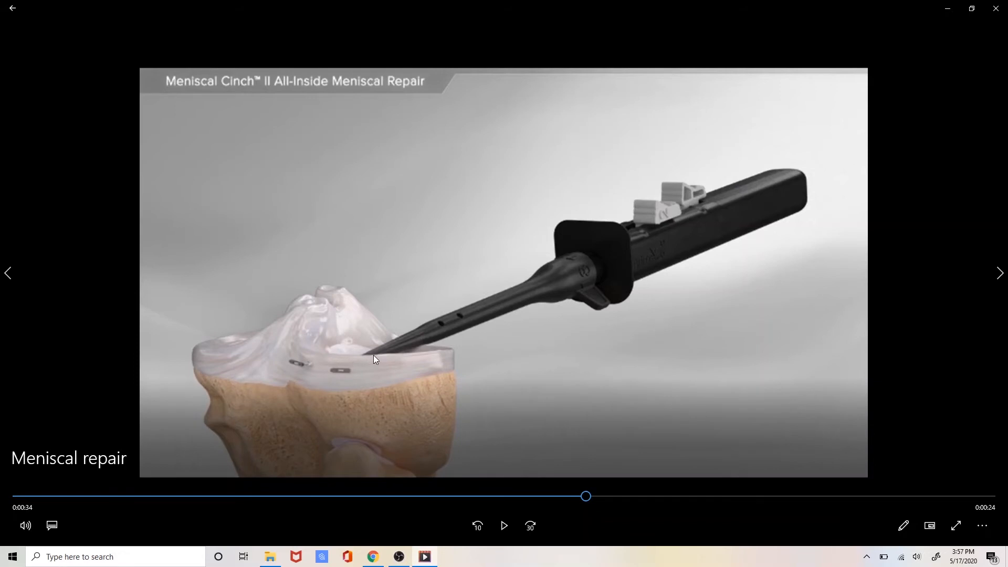
{"action": "mouse_move", "coordinate": [338, 375]}
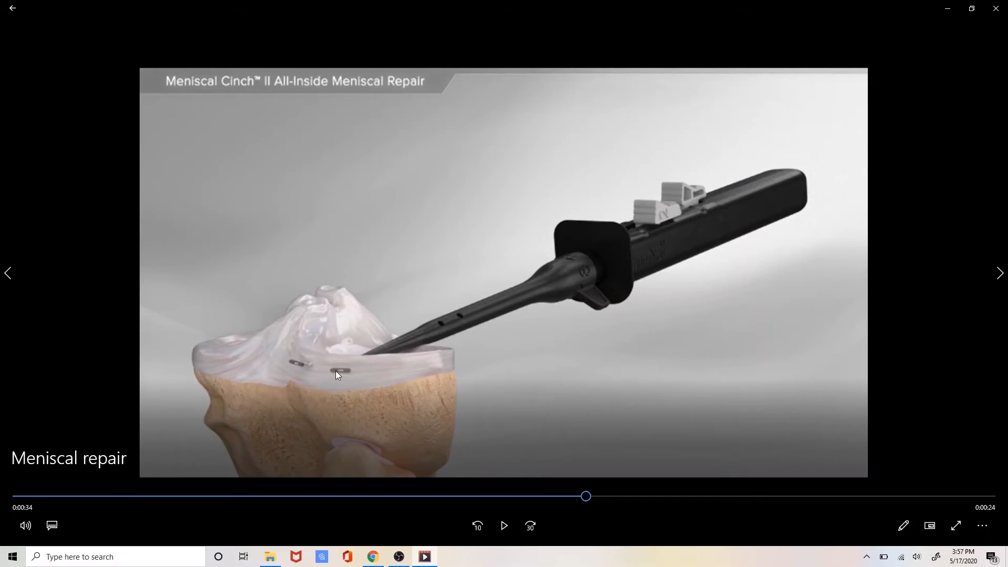
{"action": "mouse_move", "coordinate": [352, 372]}
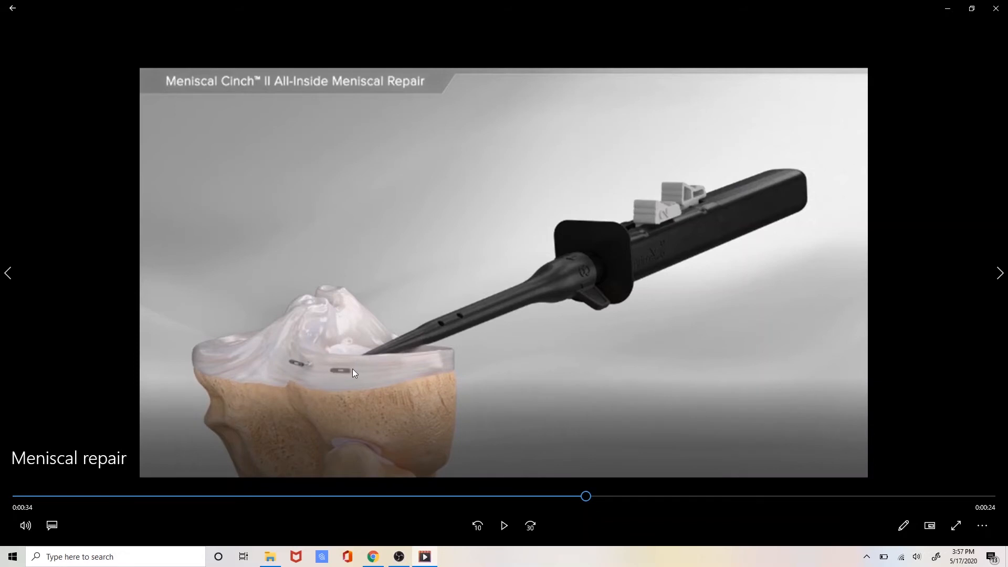
{"action": "mouse_move", "coordinate": [350, 381]}
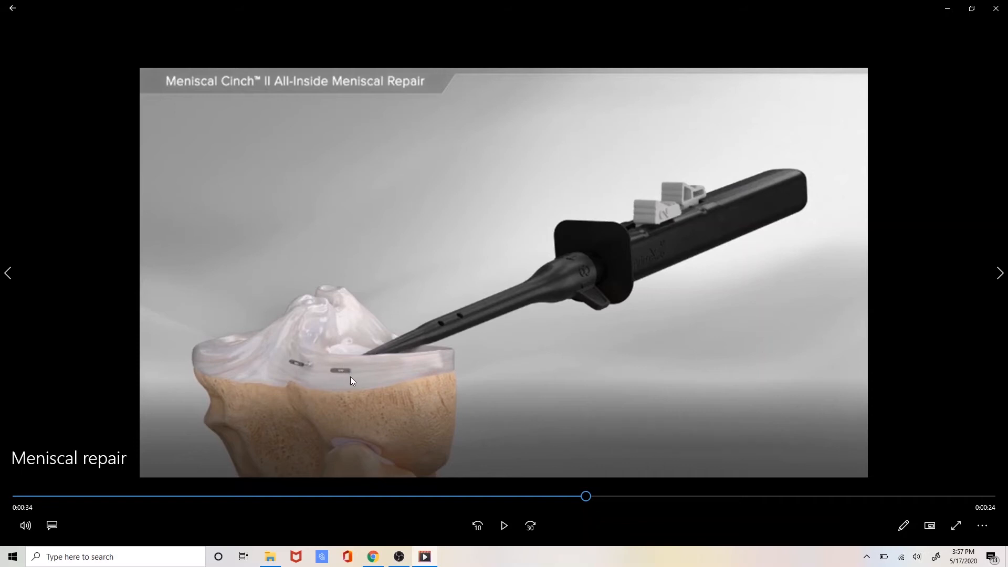
{"action": "mouse_move", "coordinate": [303, 373]}
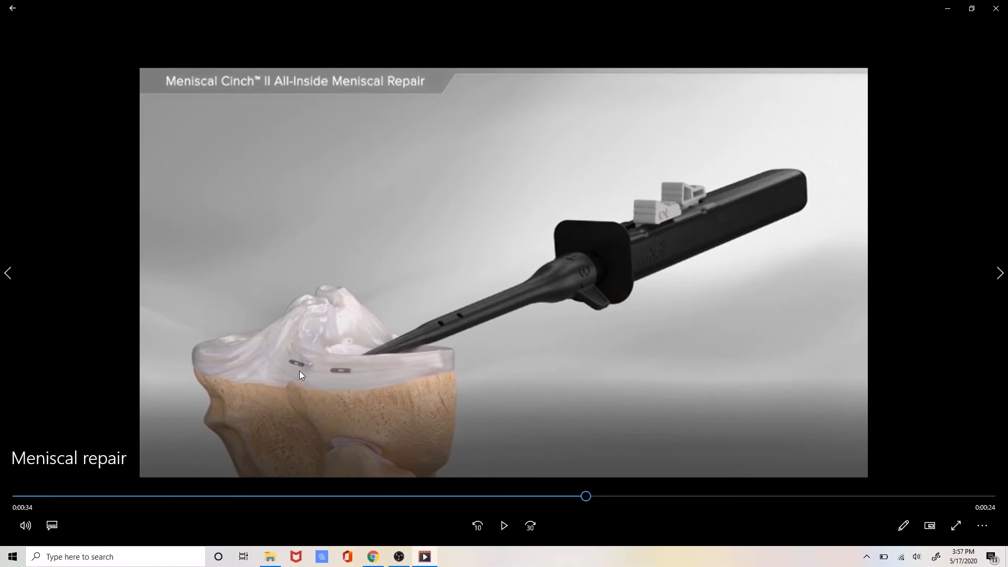
{"action": "mouse_move", "coordinate": [322, 366]}
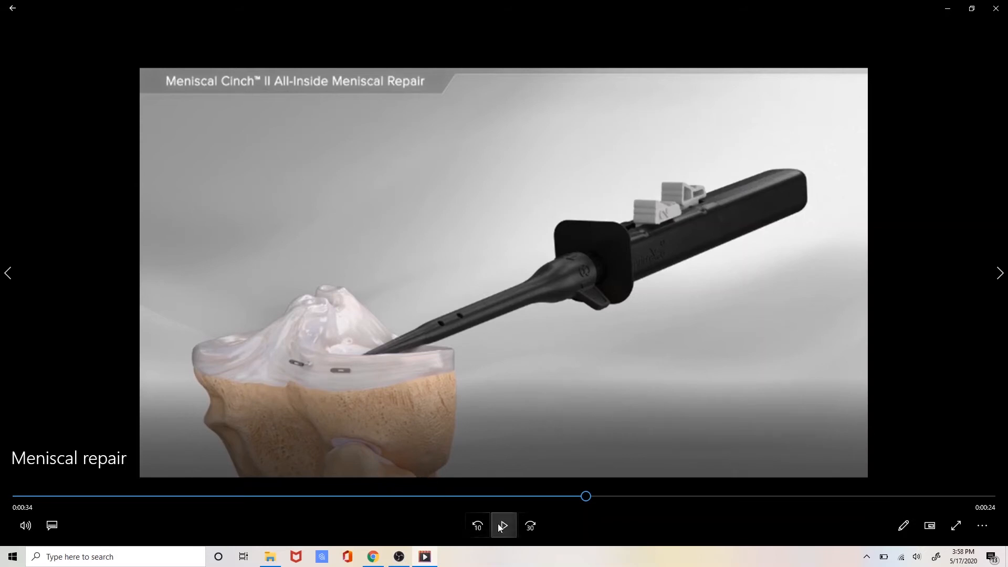
Step: Resume the animation and pause at 0:43 on the overhead meniscus view with the needle at the tear
{"action": "left_click", "coordinate": [504, 525]}
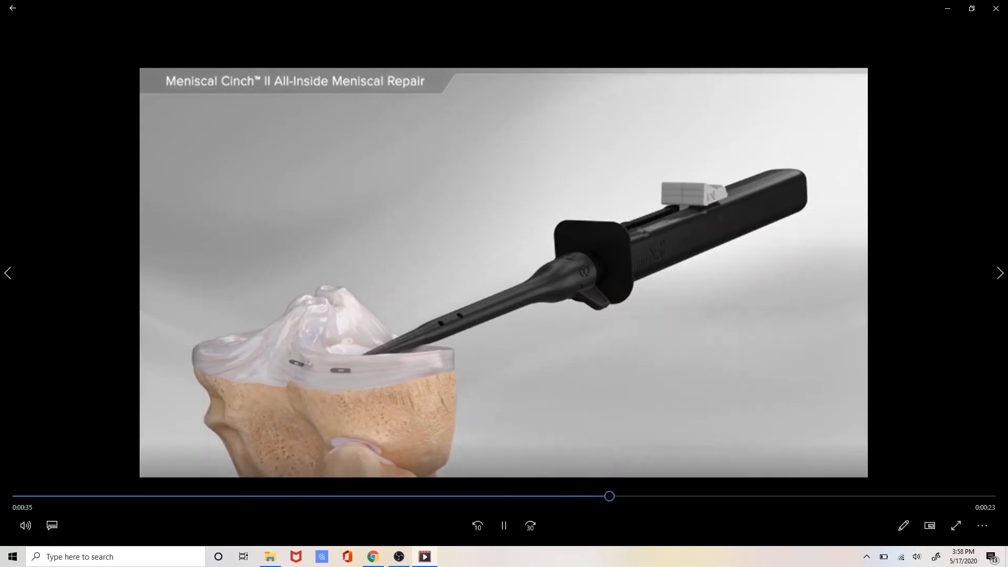
{"action": "mouse_move", "coordinate": [503, 525]}
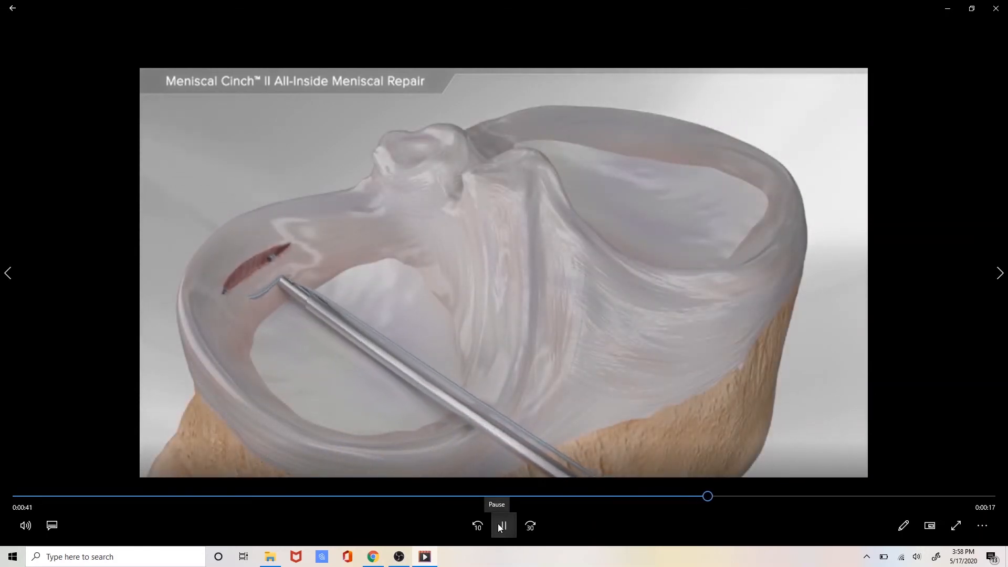
{"action": "left_click", "coordinate": [504, 525]}
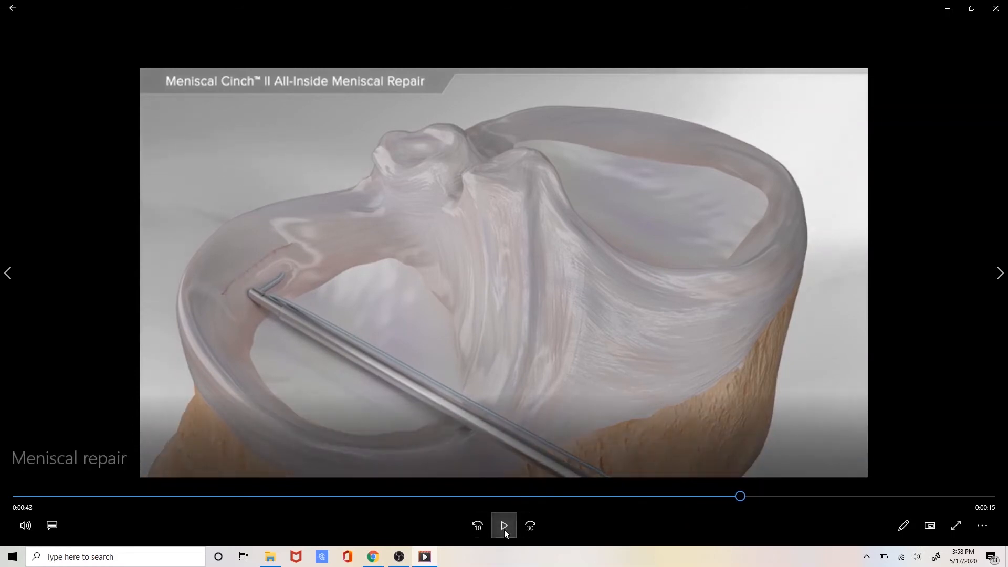
{"action": "left_click", "coordinate": [504, 525]}
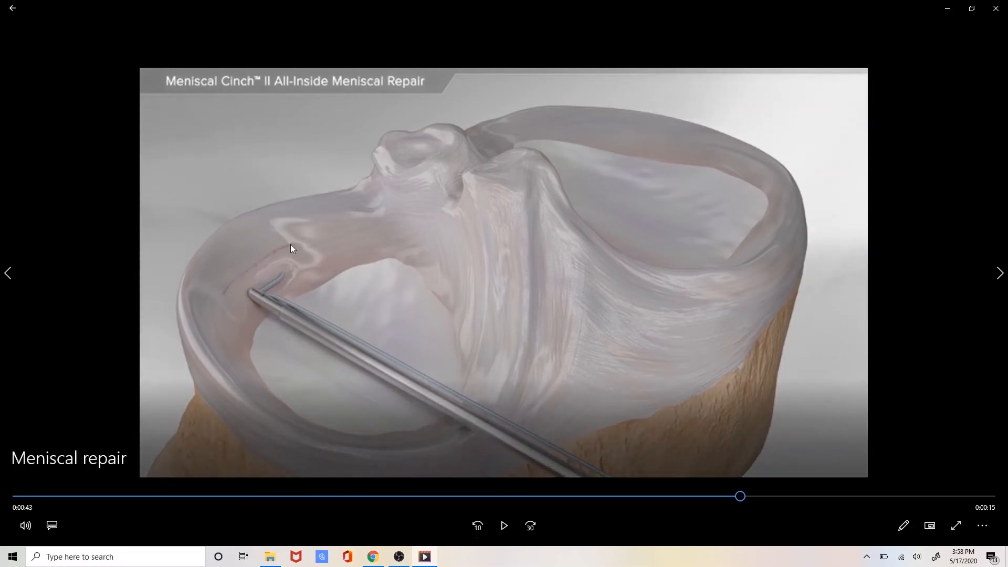
{"action": "mouse_move", "coordinate": [249, 240]}
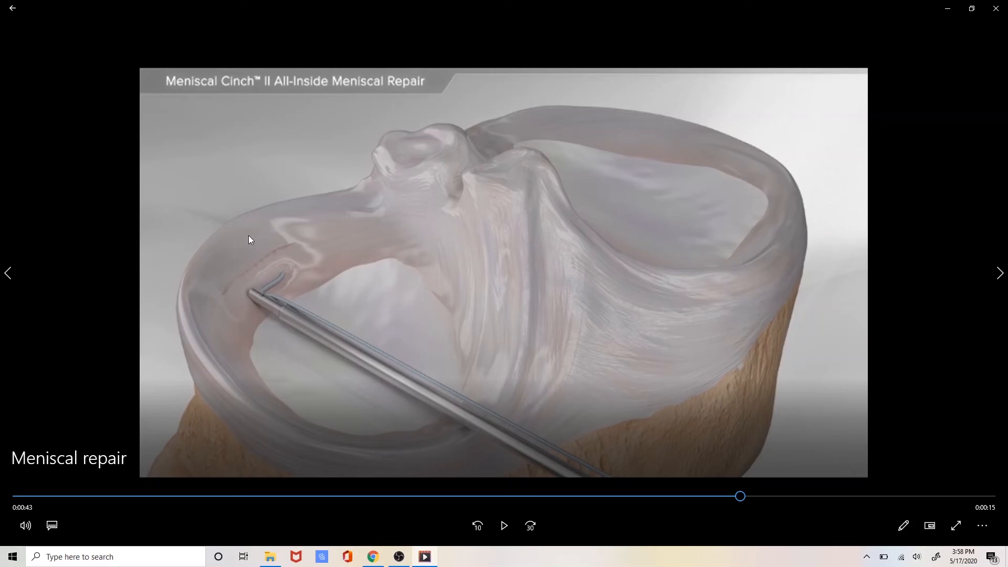
{"action": "mouse_move", "coordinate": [223, 295]}
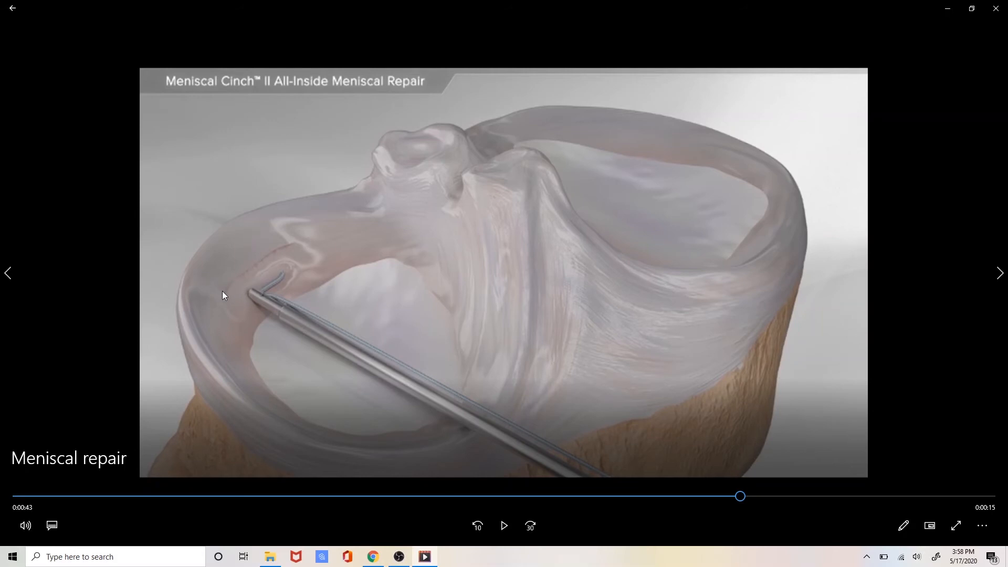
{"action": "mouse_move", "coordinate": [232, 303]}
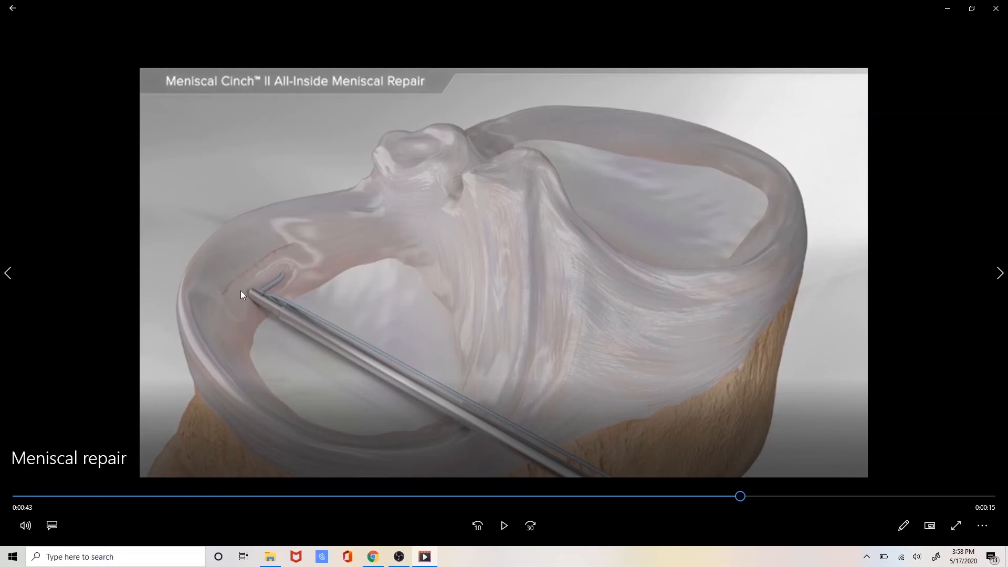
{"action": "mouse_move", "coordinate": [285, 269]}
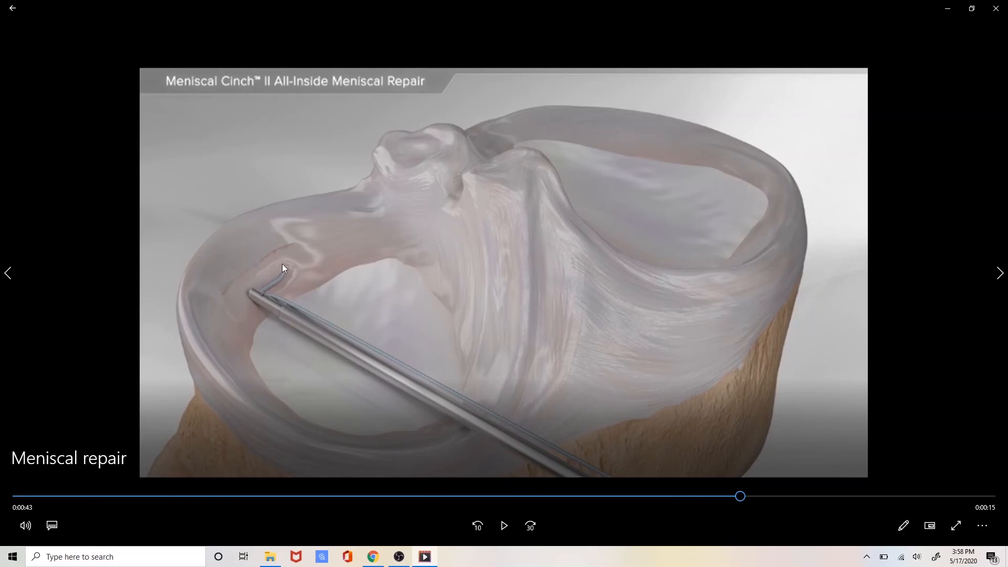
{"action": "mouse_move", "coordinate": [279, 252]}
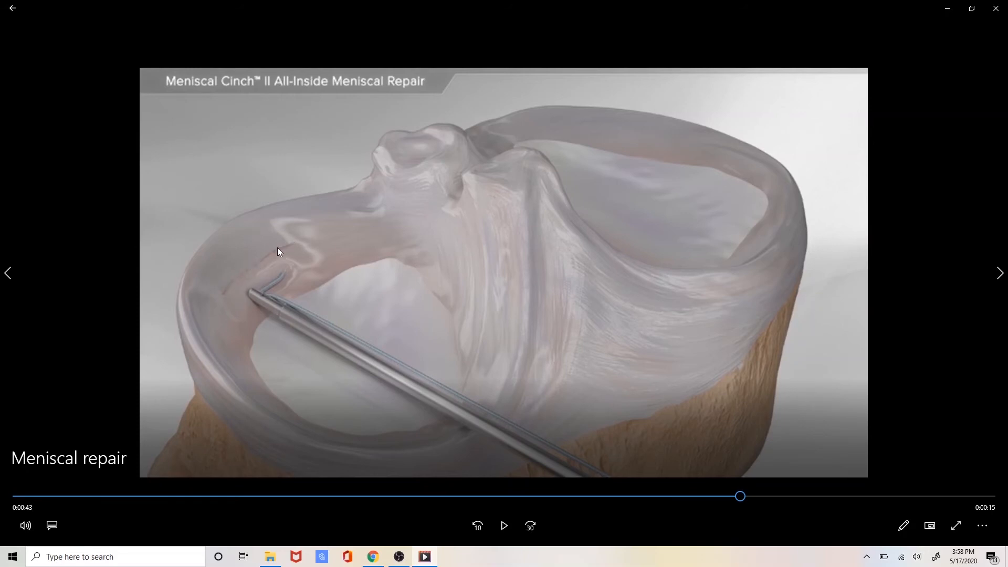
{"action": "mouse_move", "coordinate": [217, 309]}
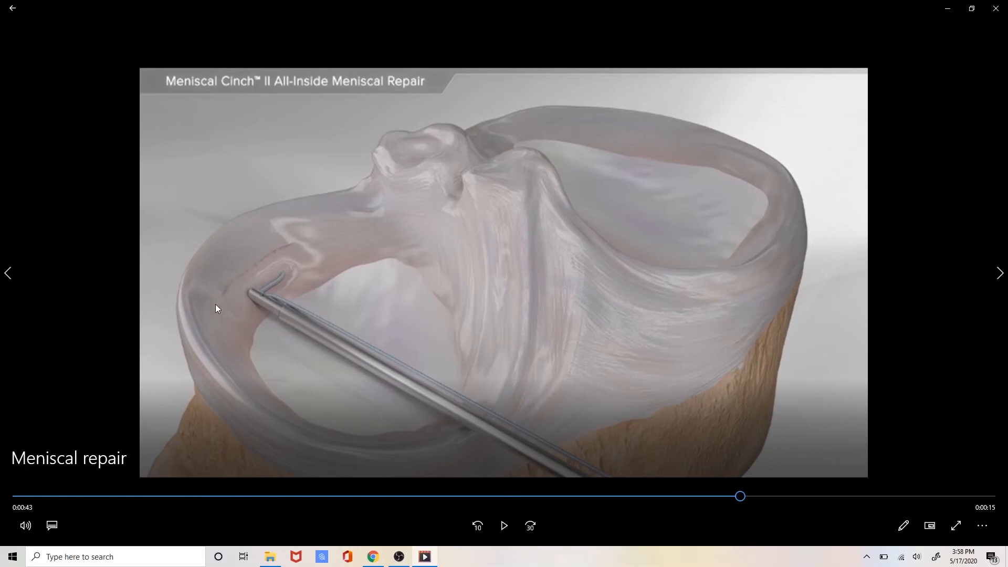
{"action": "mouse_move", "coordinate": [312, 305]}
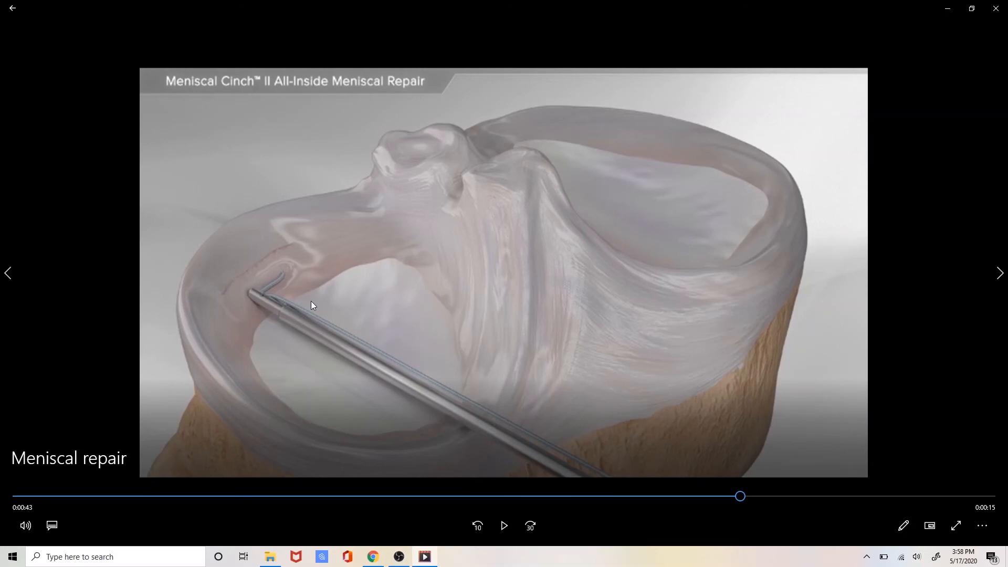
{"action": "mouse_move", "coordinate": [257, 257]}
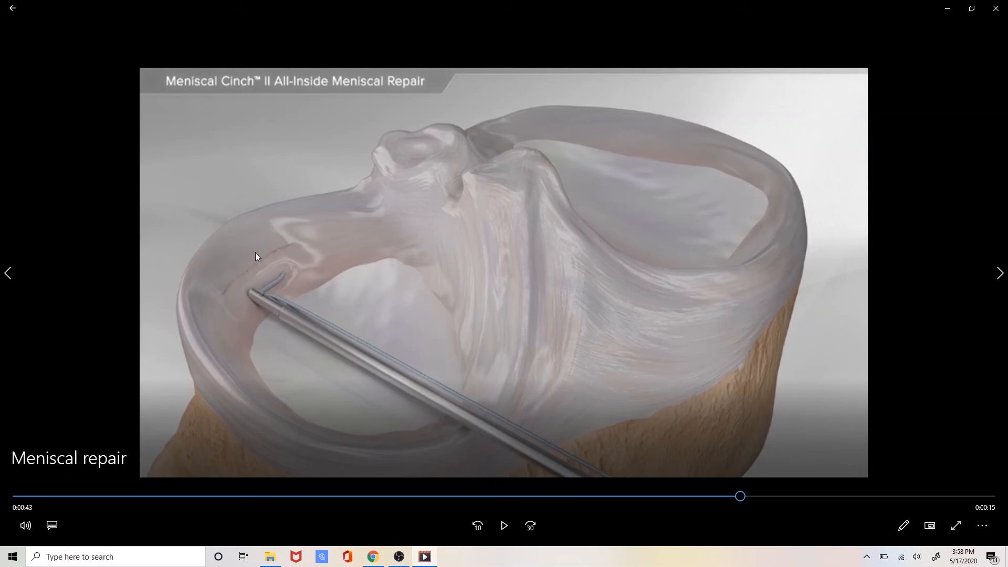